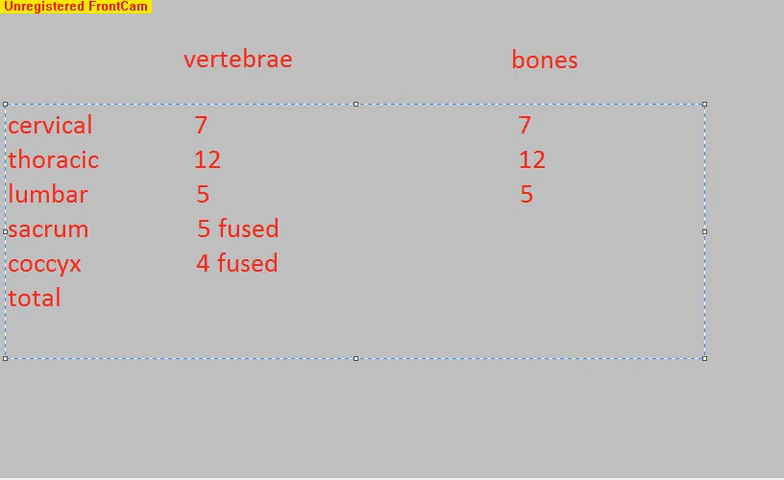
# Step: Enter 1 as the bone count for both the sacrum and coccyx rows
pyautogui.click(62, 298)
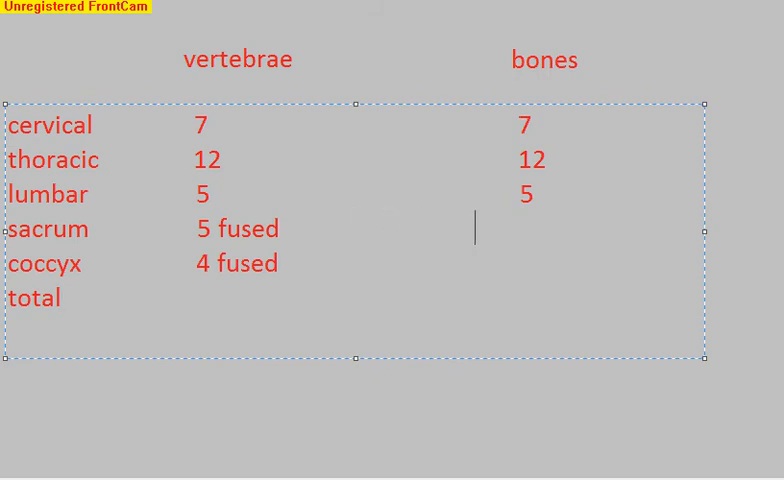
pyautogui.write('1')
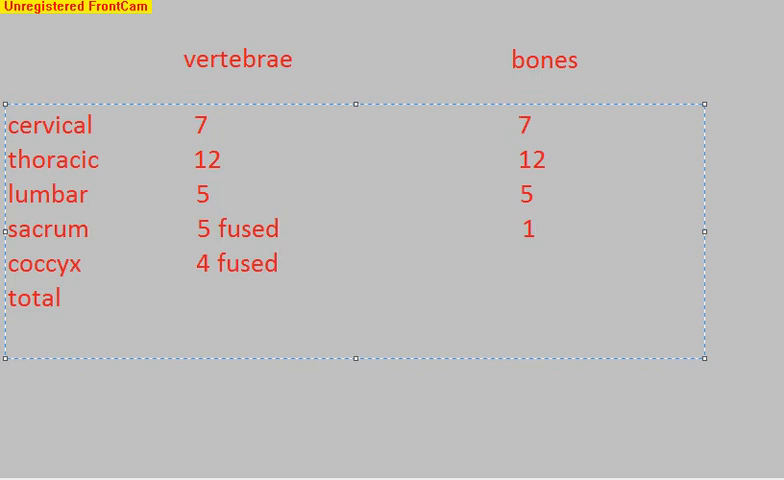
pyautogui.click(513, 268)
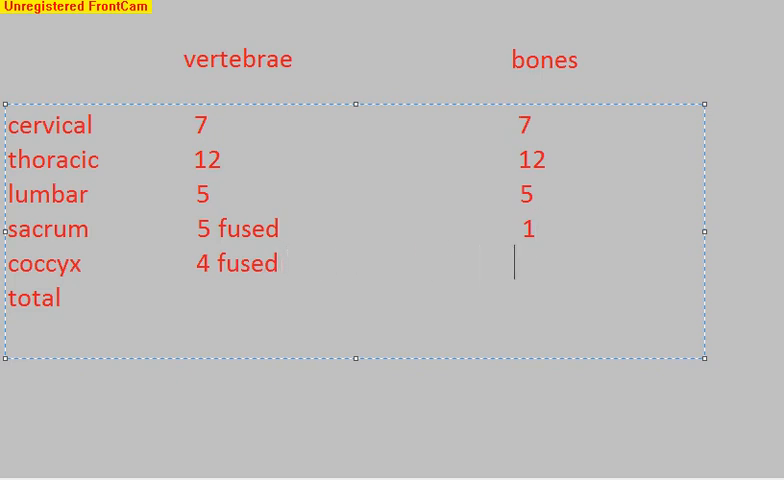
pyautogui.write('1')
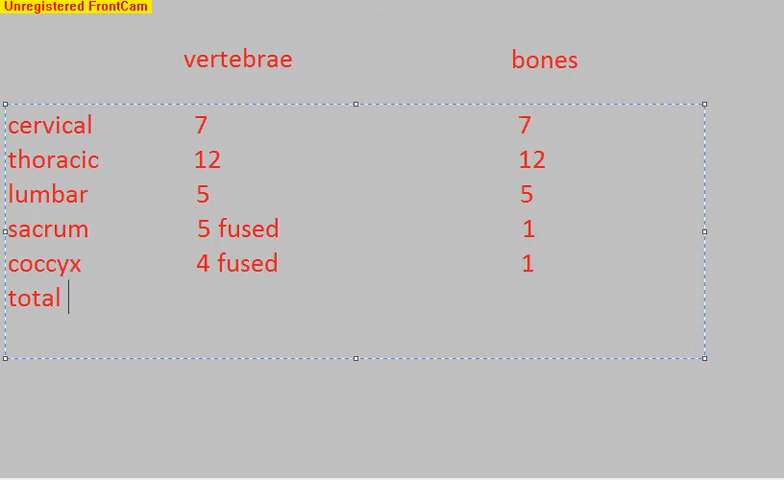
# Step: Type 33 vertebrae and 26 bones into the total row
pyautogui.write('3')
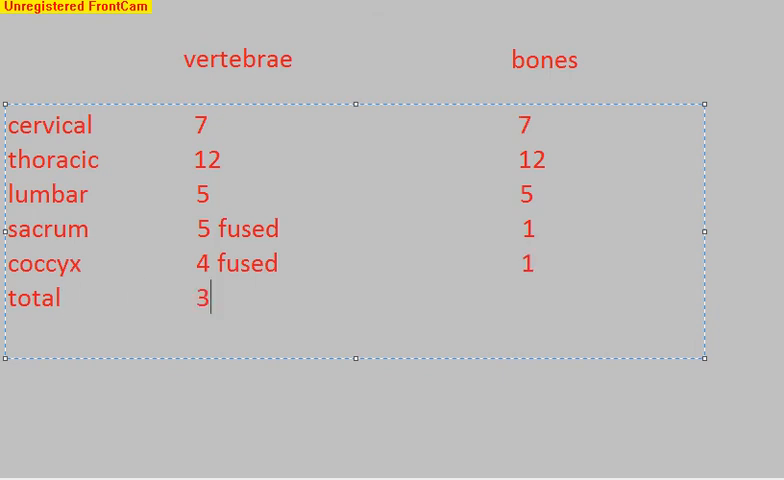
pyautogui.write('3')
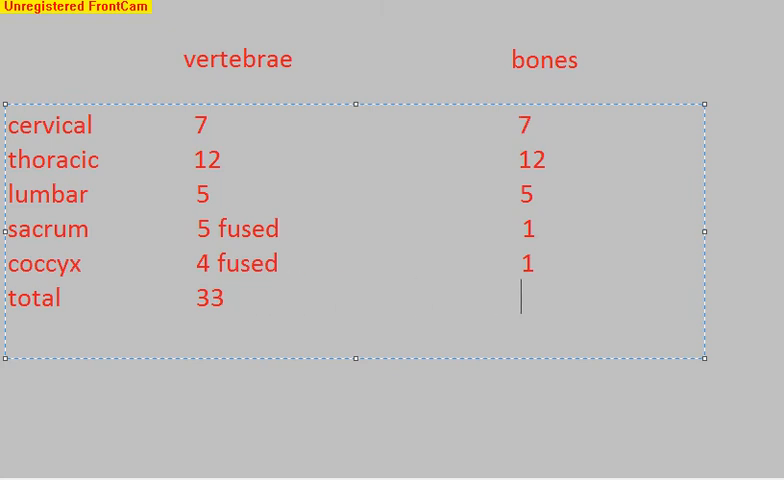
pyautogui.write('26')
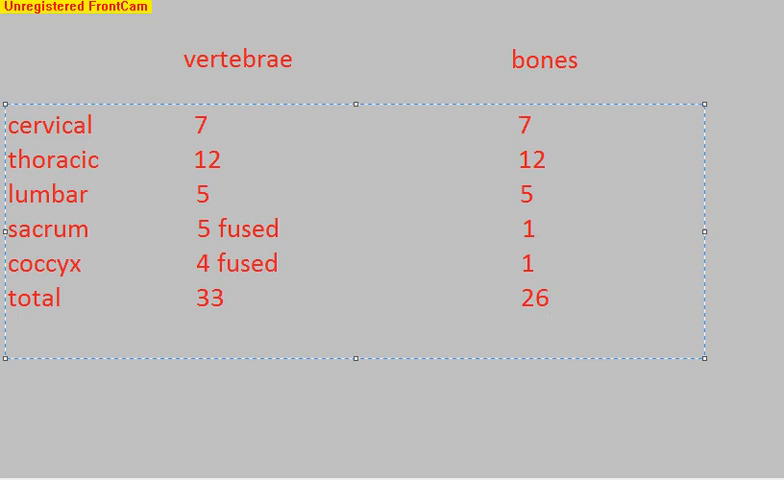
pyautogui.click(551, 297)
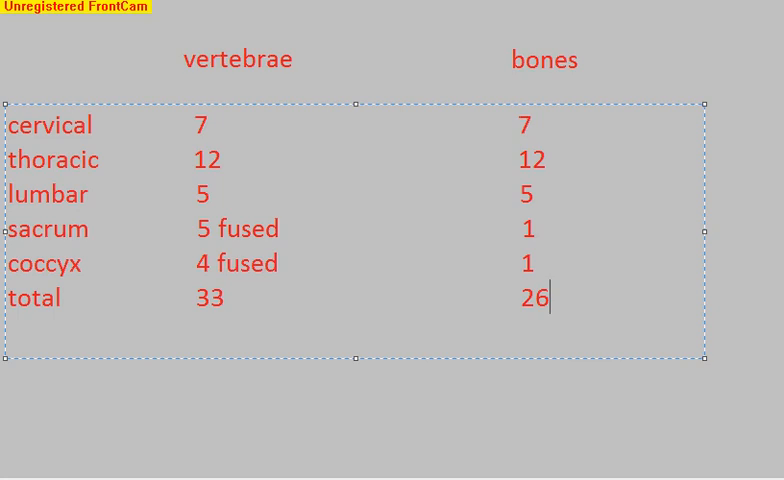